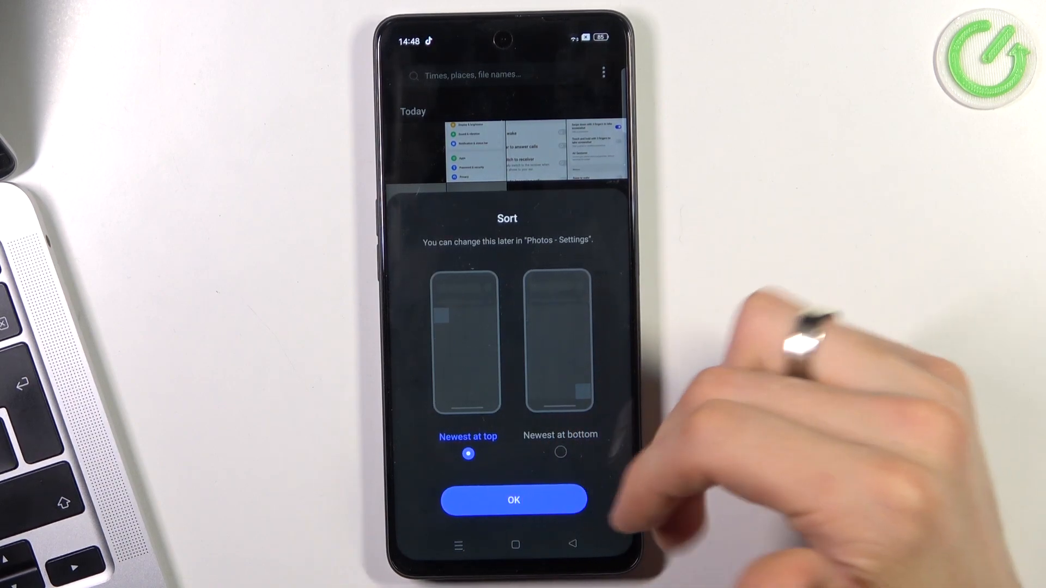
# - Accept newest-first sorting, then delete all six photos under Today
pyautogui.click(514, 501)
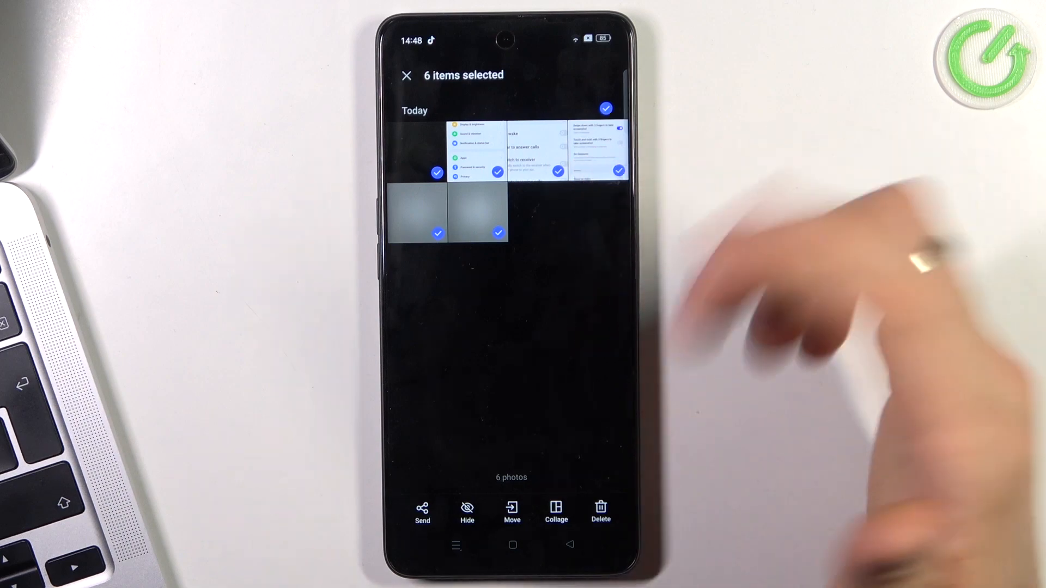
pyautogui.click(600, 511)
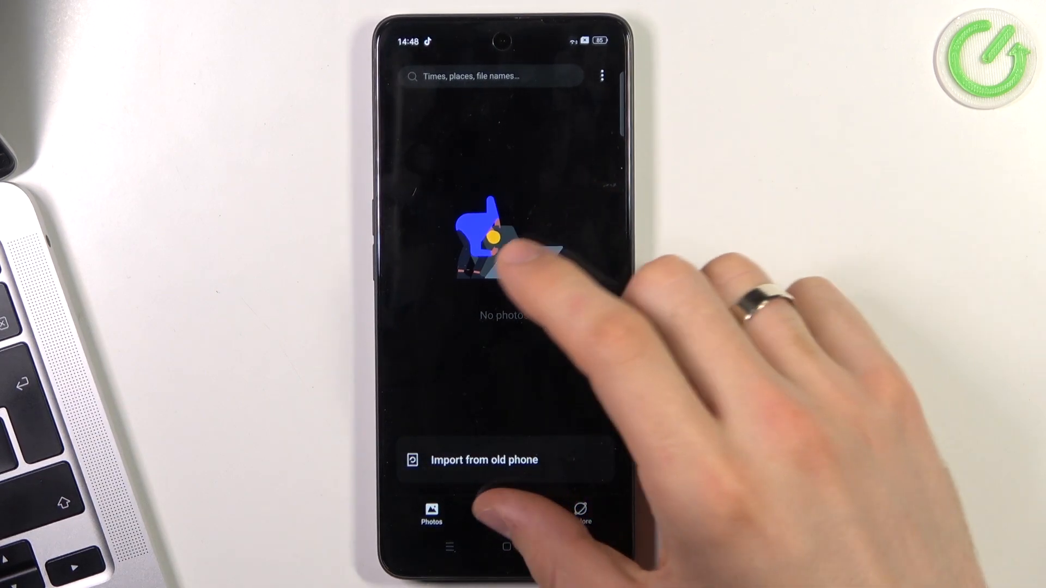
# - Reach the Recently deleted album via Albums, showing the six removed photos with 30 days left
pyautogui.click(505, 514)
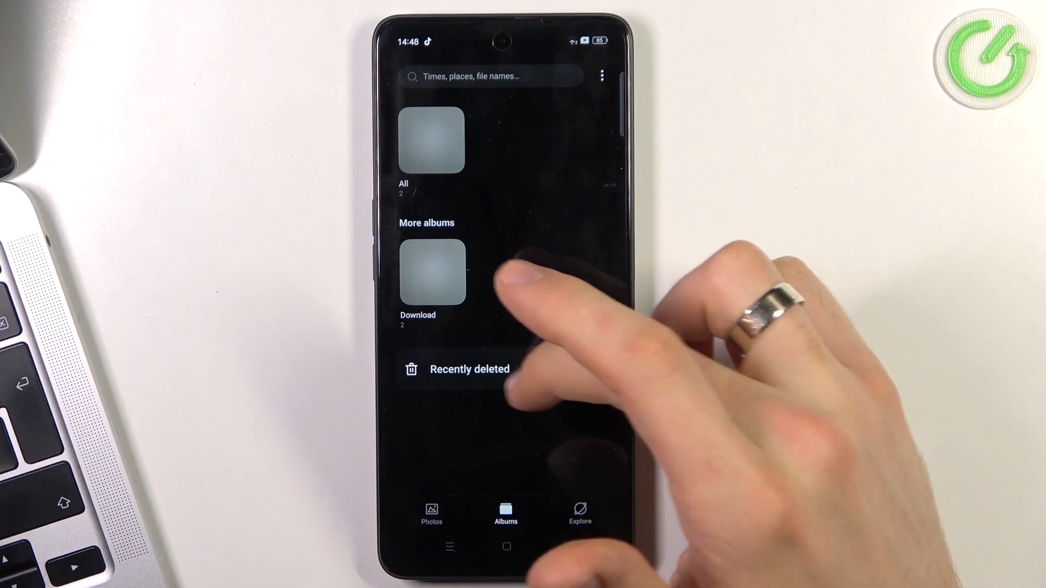
pyautogui.click(470, 369)
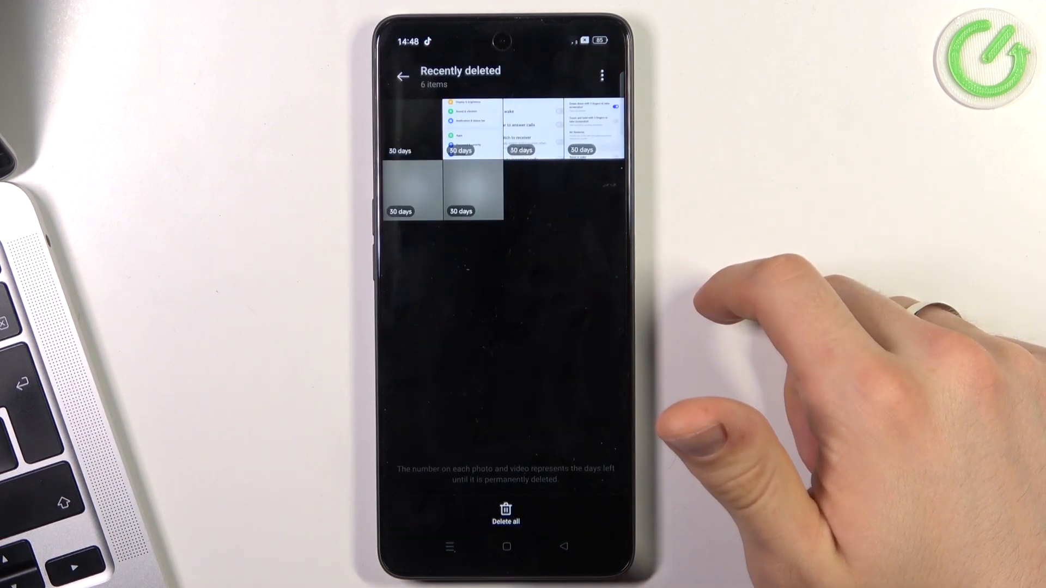